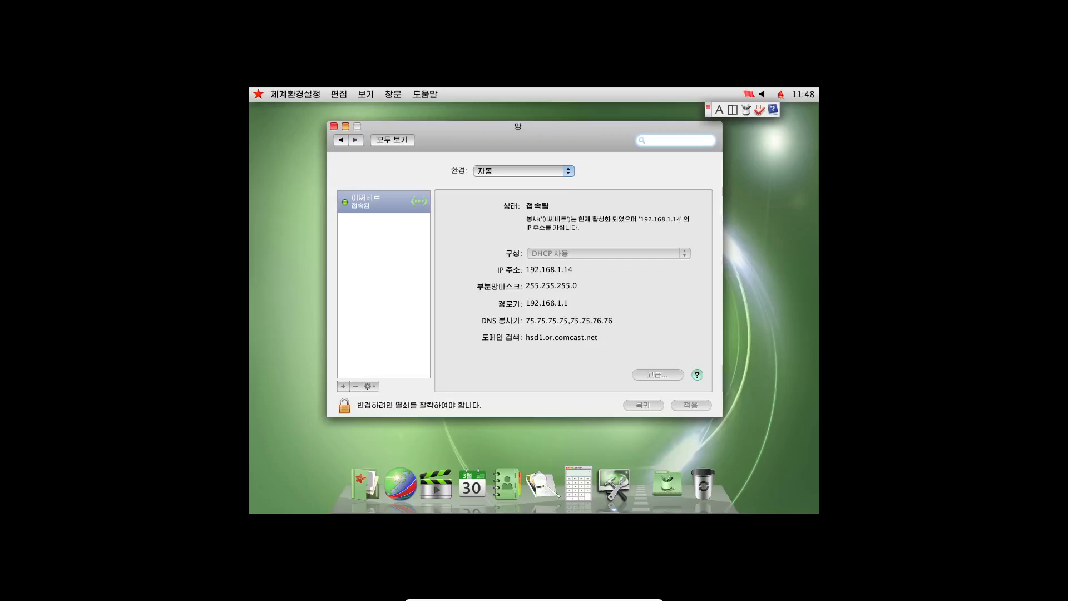
mouse_move(462, 126)
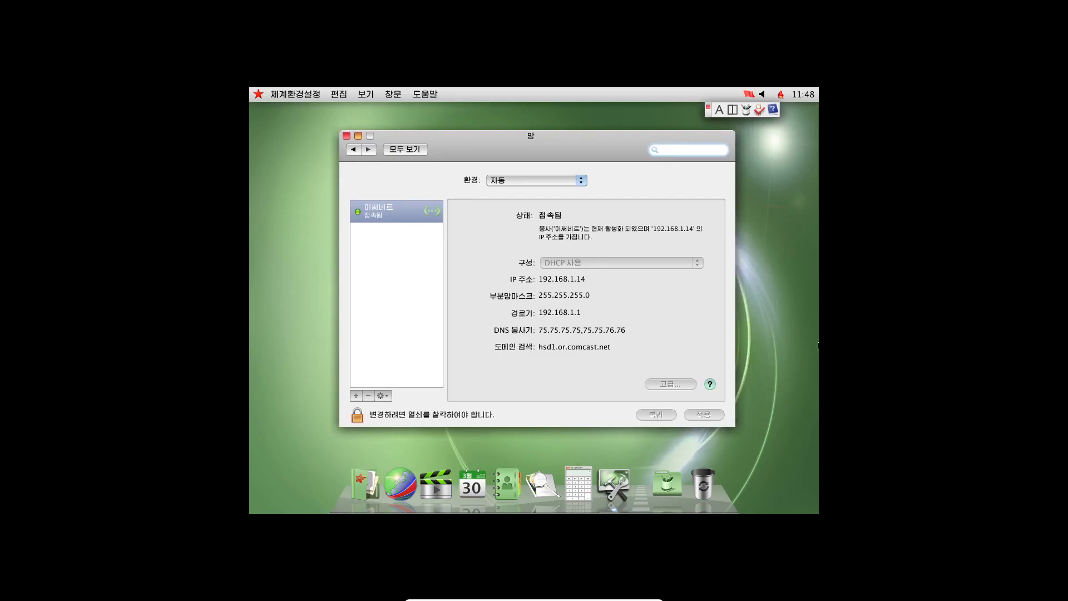
mouse_move(250, 426)
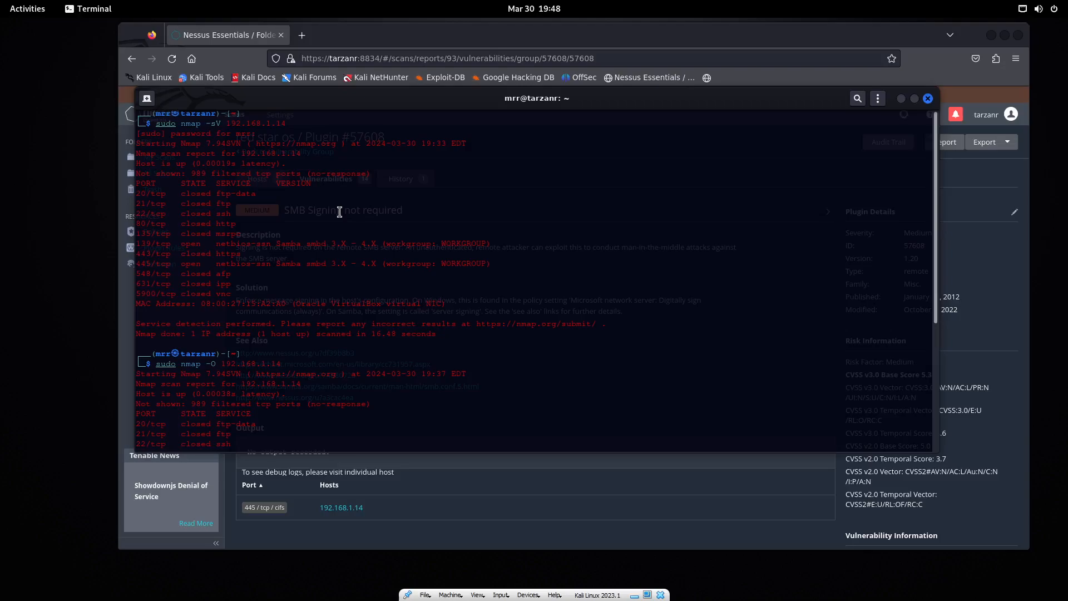
mouse_move(360, 266)
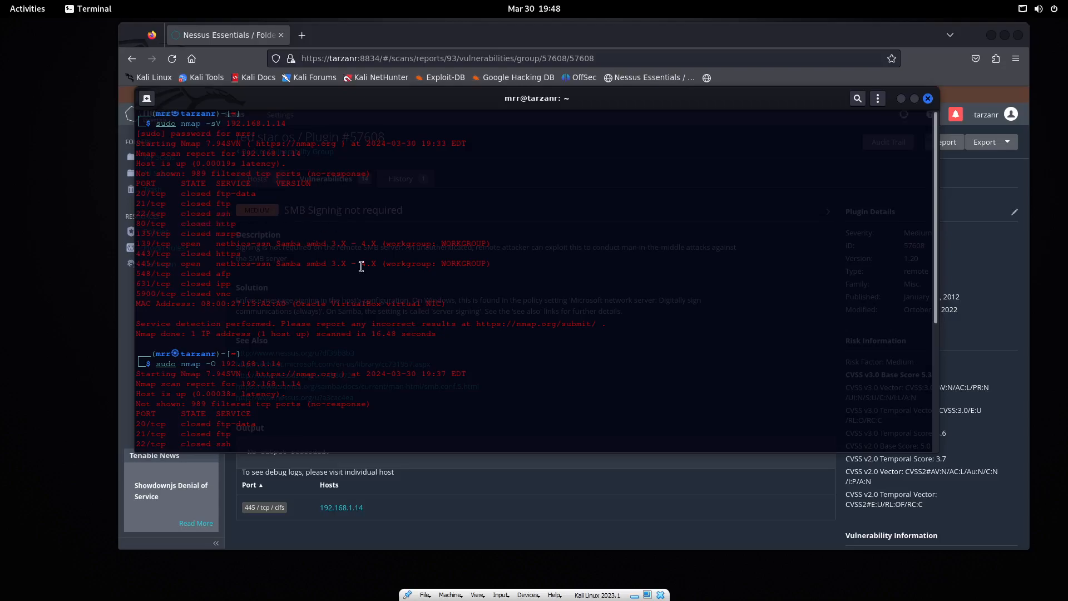
mouse_move(205, 123)
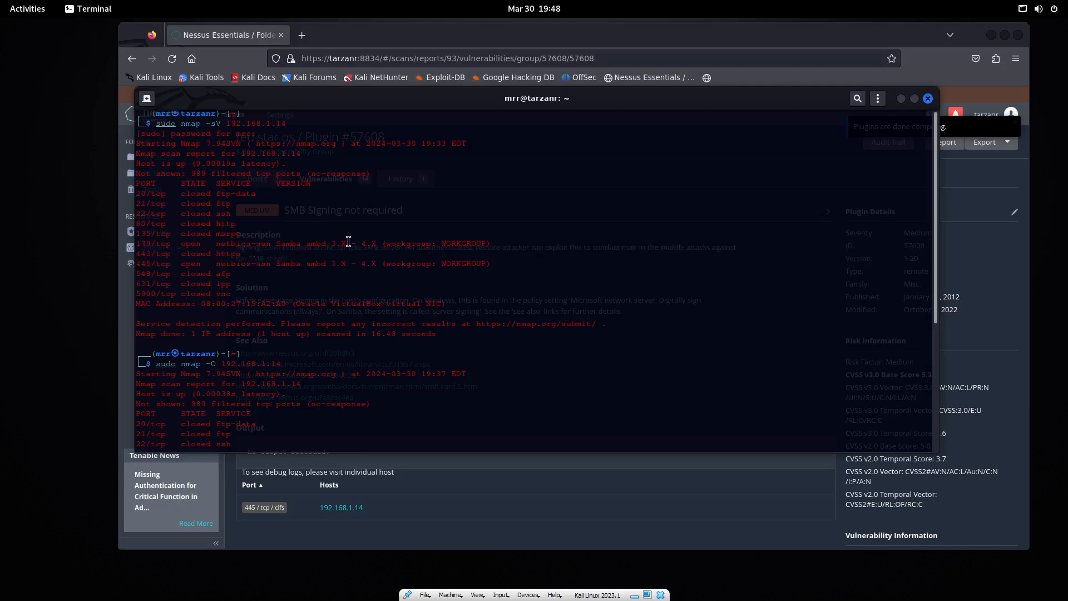
mouse_move(169, 246)
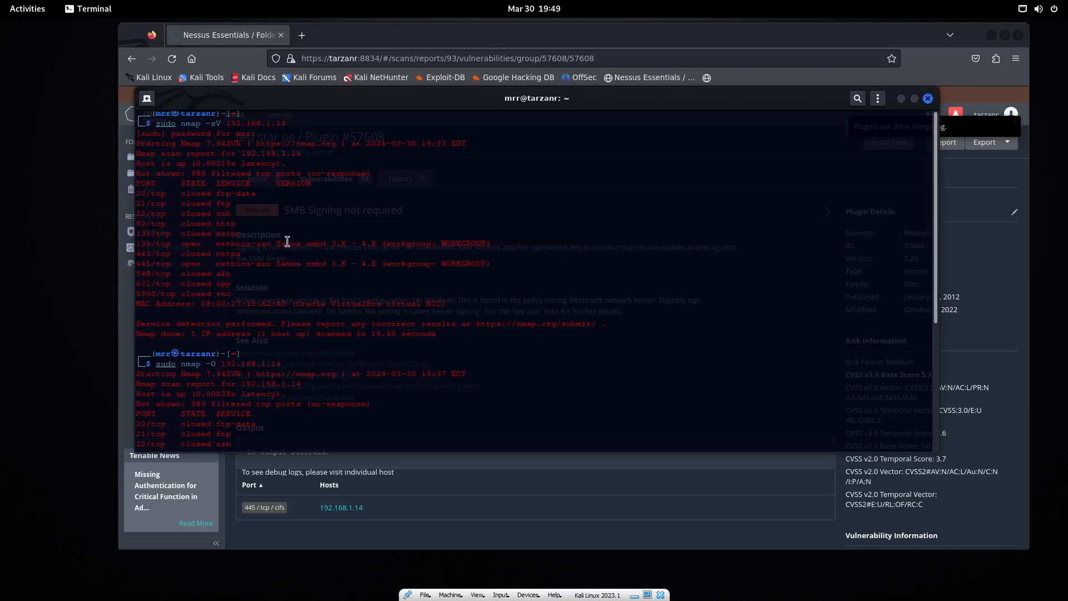
mouse_move(475, 269)
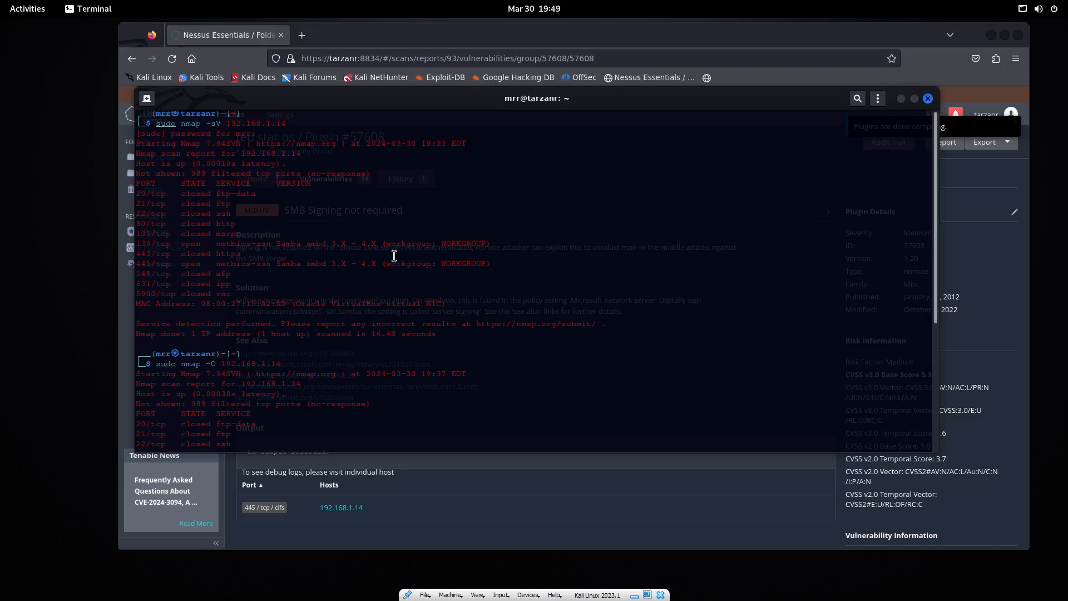
mouse_move(176, 199)
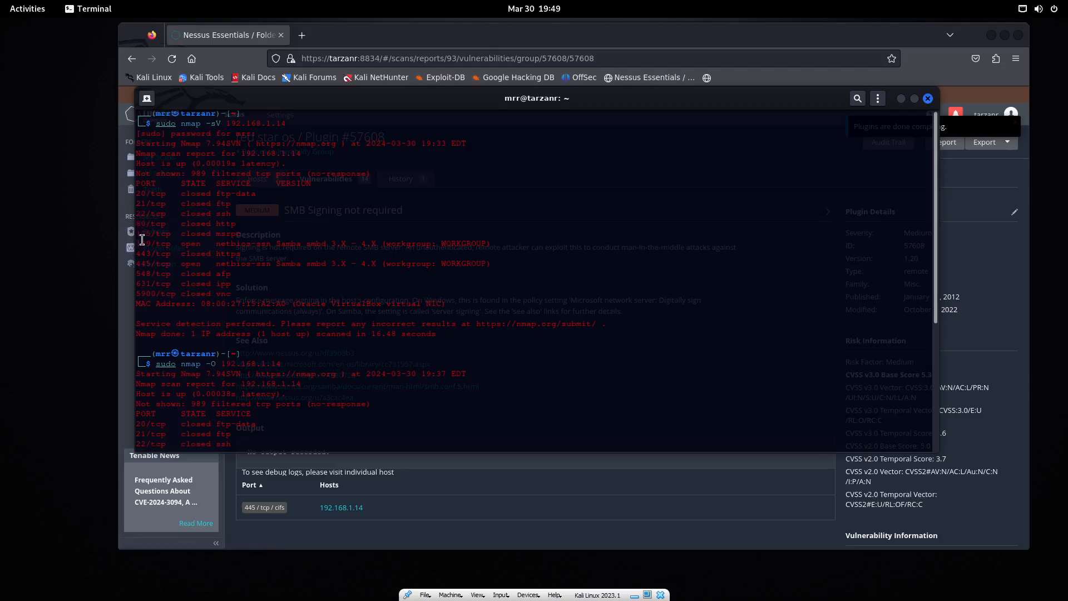
mouse_move(176, 256)
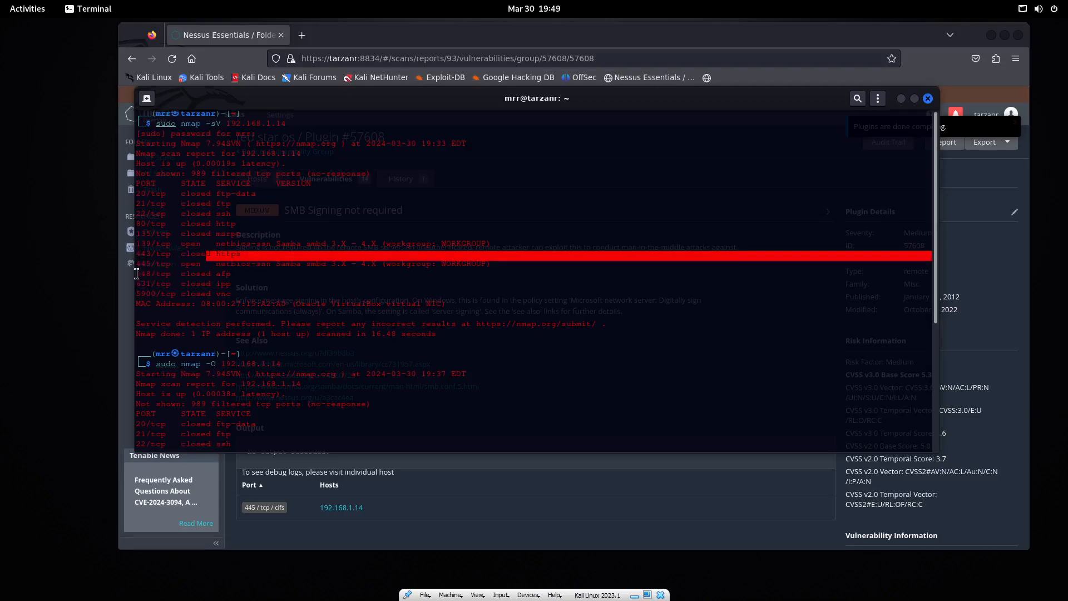
mouse_move(162, 302)
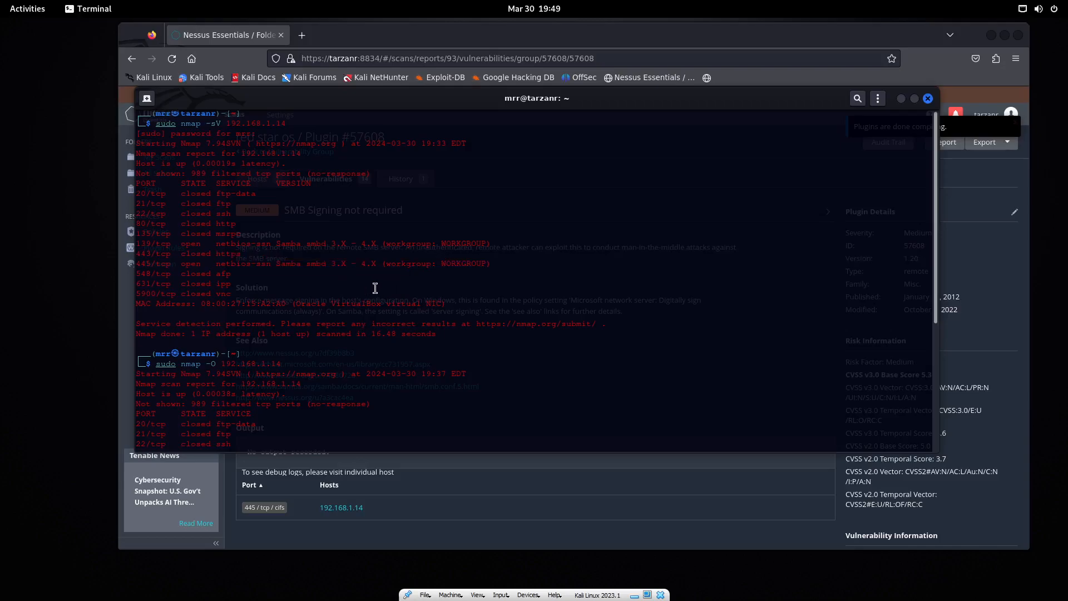
mouse_move(242, 294)
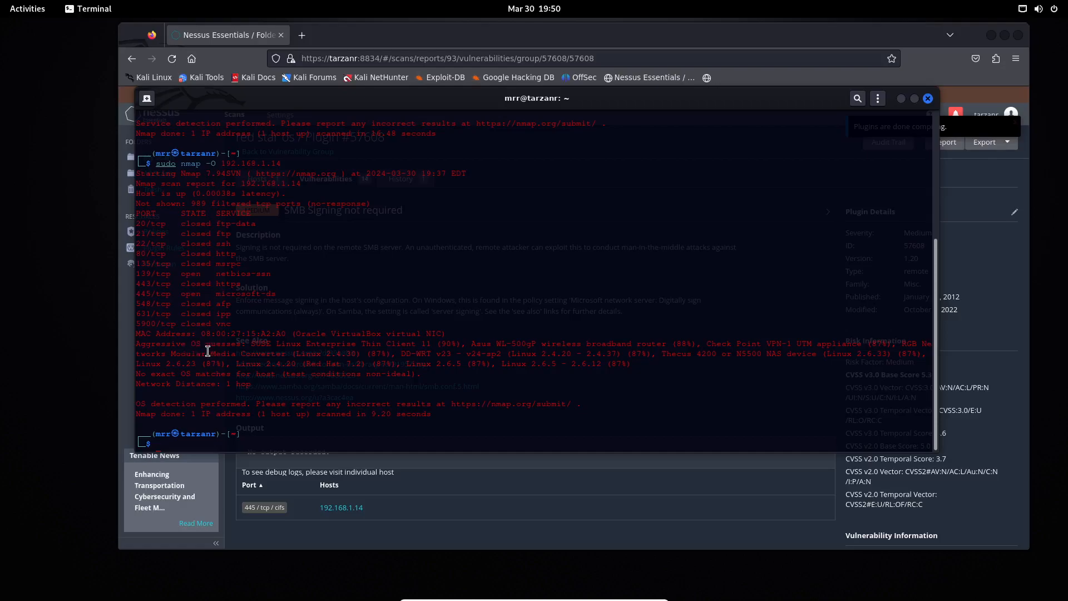
mouse_move(247, 345)
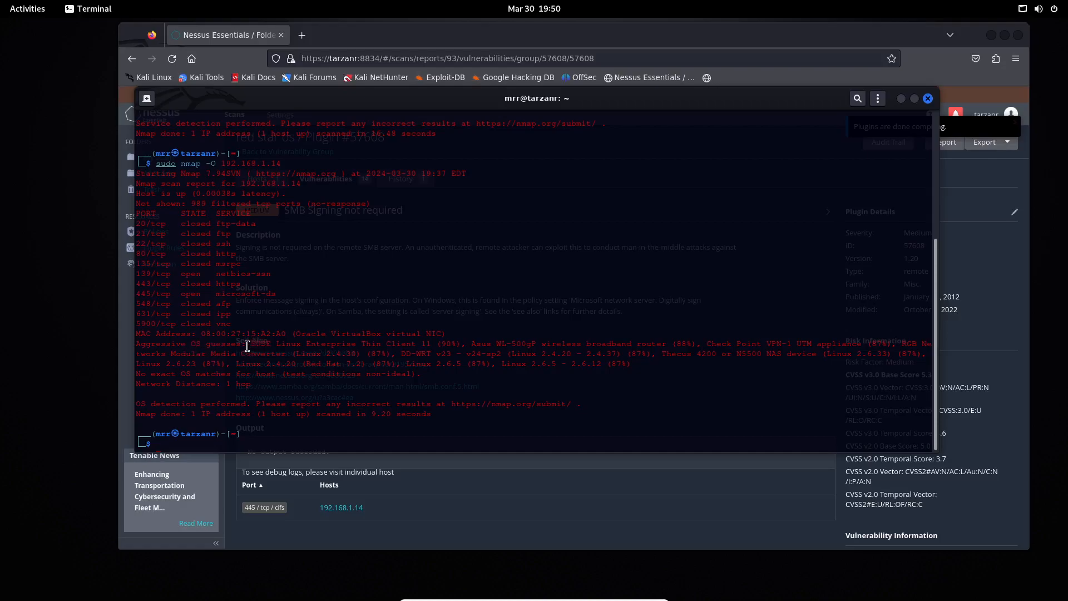
mouse_move(486, 384)
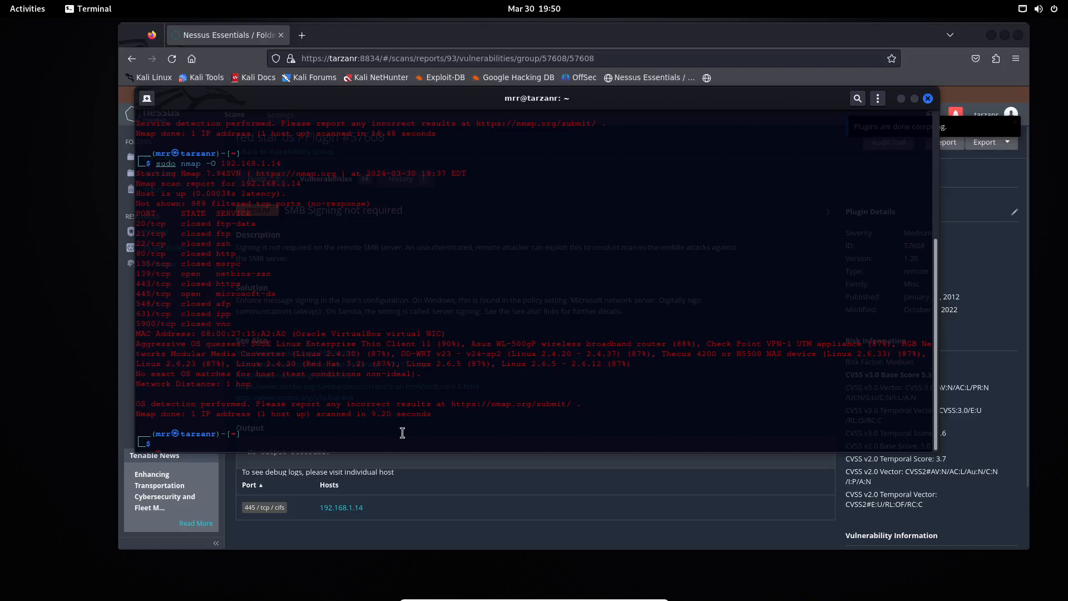
mouse_move(259, 368)
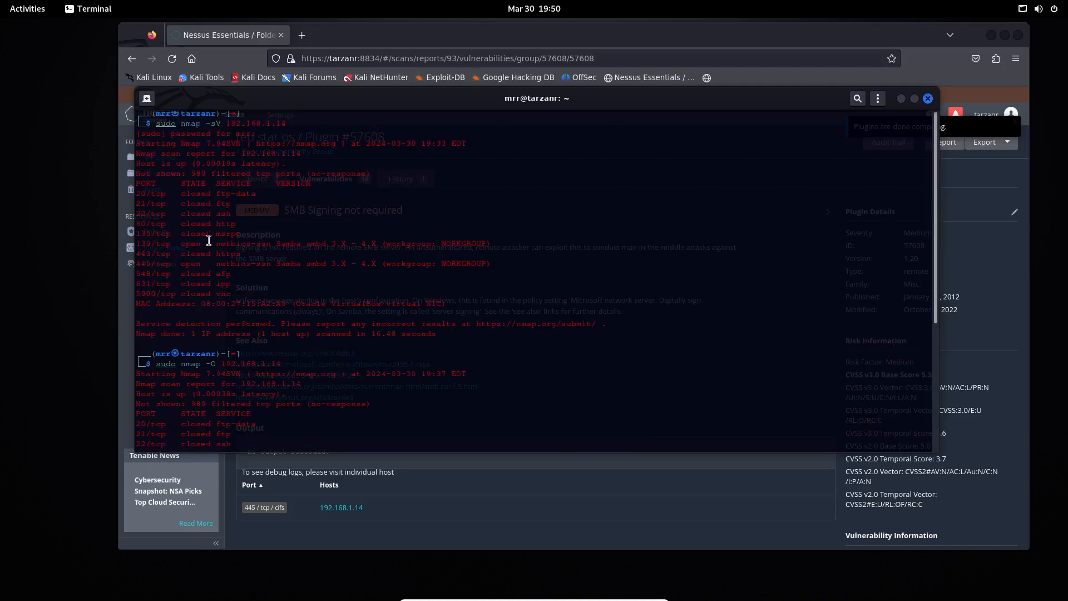
mouse_move(307, 330)
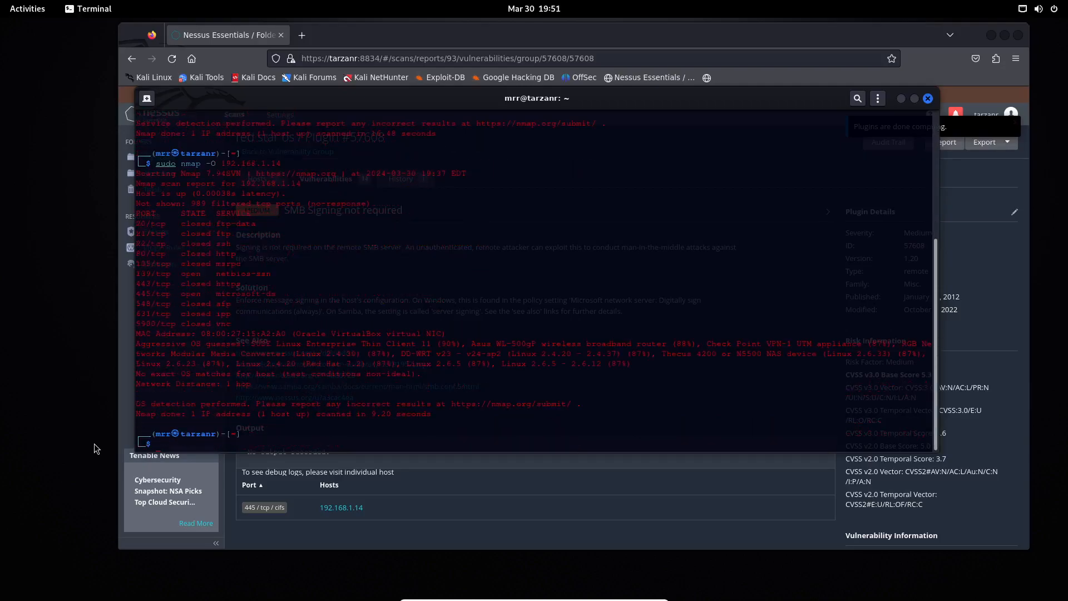
- Run sudo arp-scan -l to list four local hosts, then ping 192.168.1.14
type("sudo arp-scan -l")
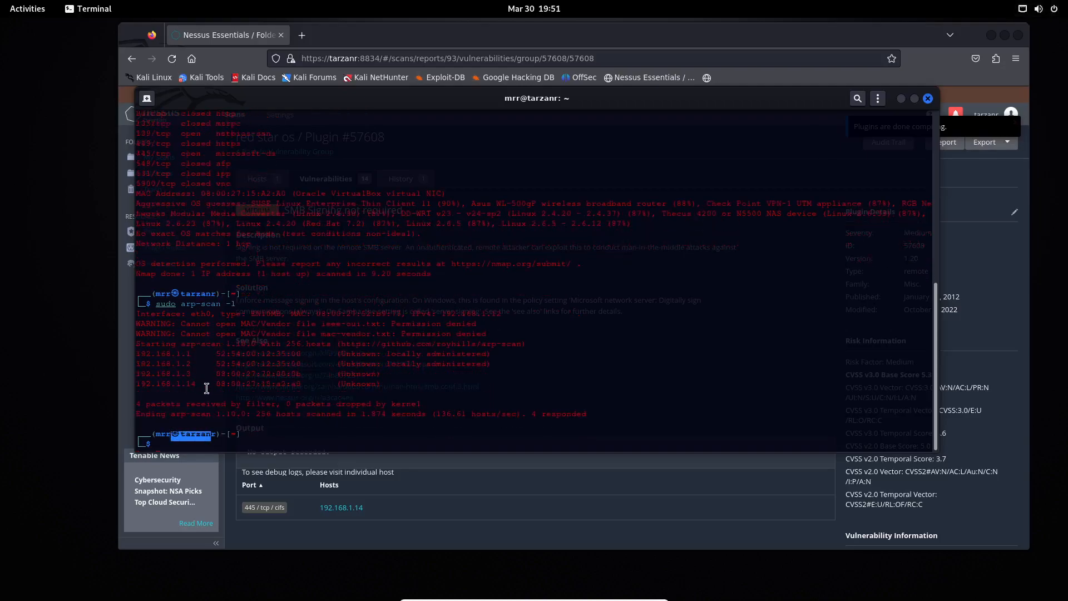
type("sudo arp-scan -l")
type("sudo nmap -sV 192.168.1.14")
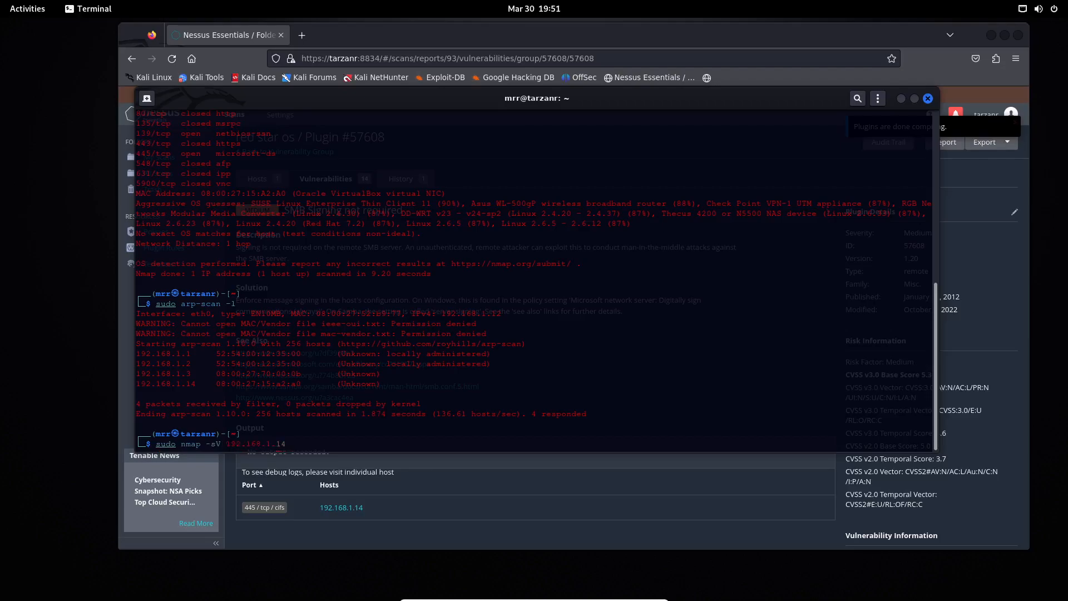
type("ping 192.168.1.14")
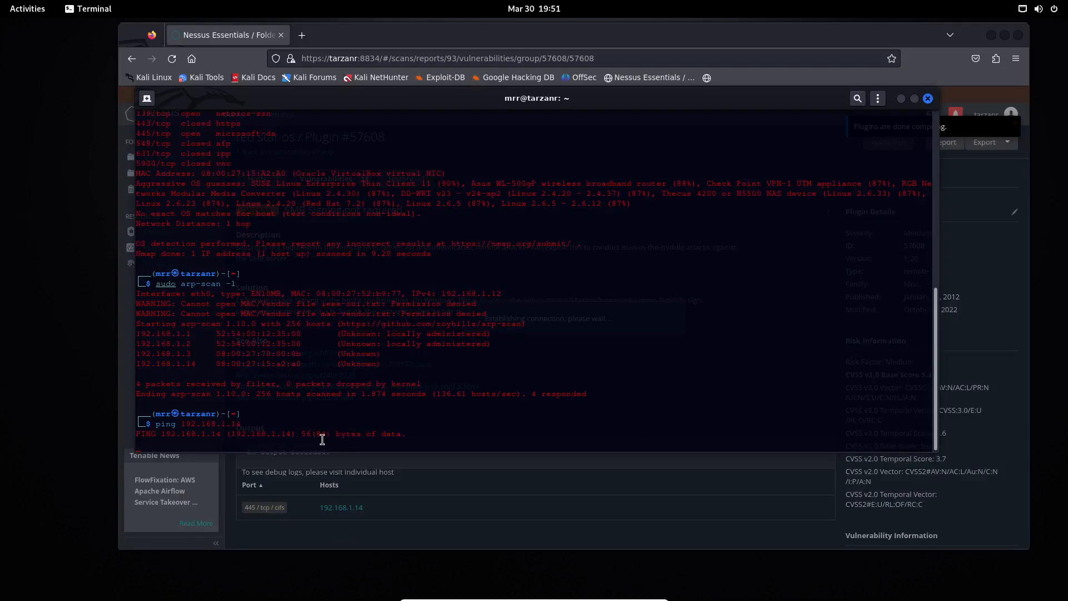
mouse_move(407, 433)
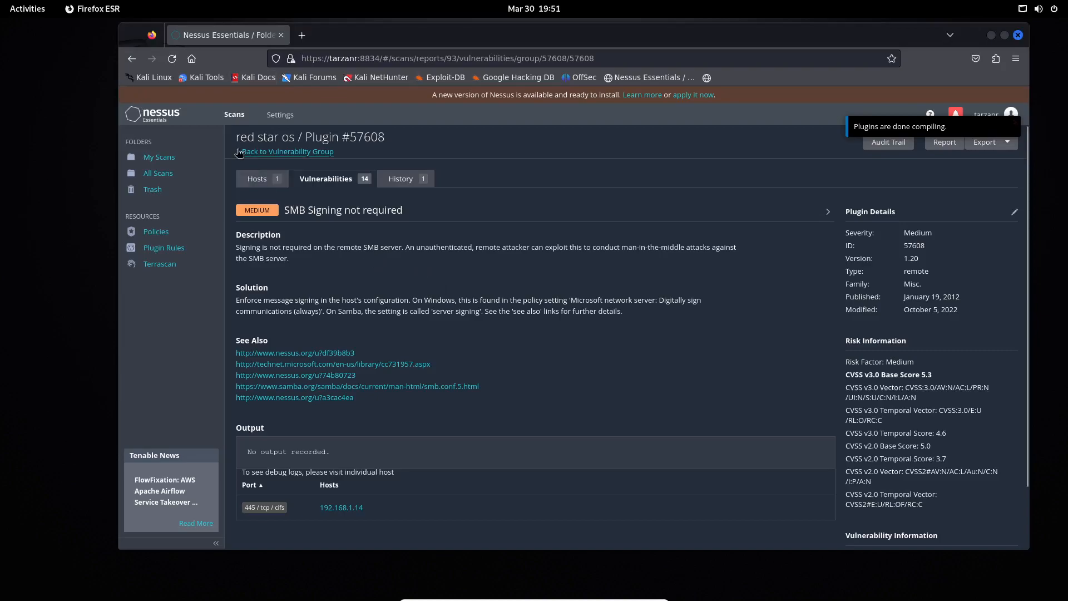
mouse_move(360, 287)
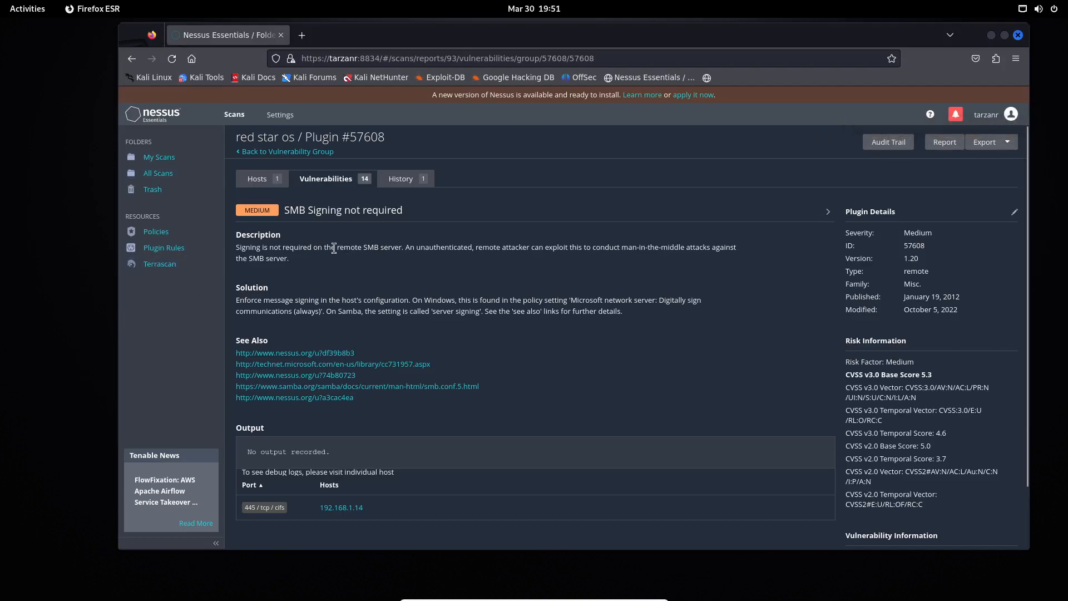
- Read plugin #57608 down to Vulnerability Information, then return to the scan's Hosts list
left_click_drag(235, 247, 307, 247)
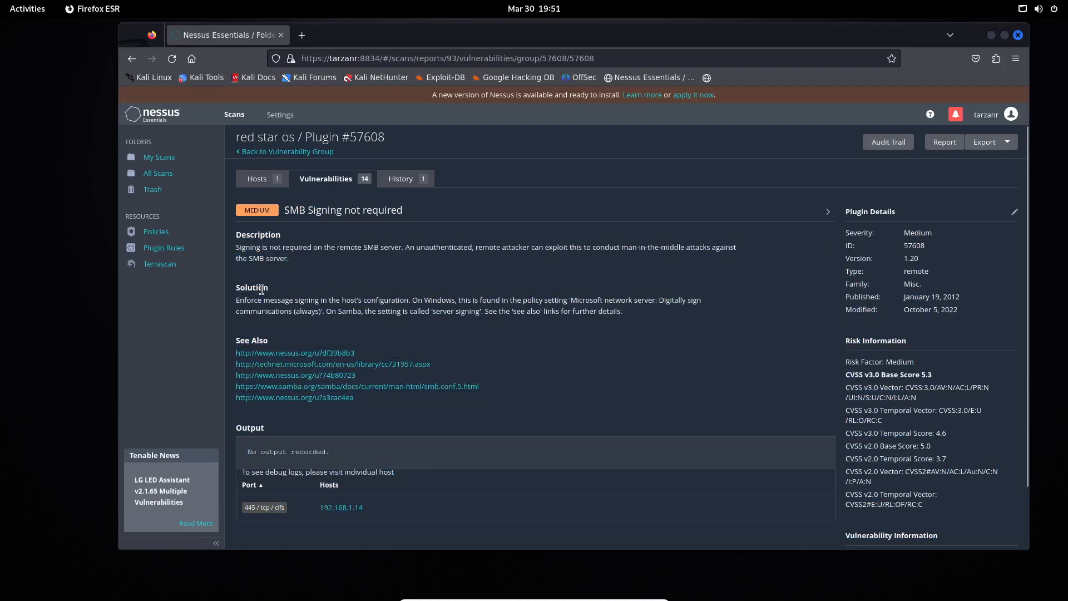
scroll("down", 3)
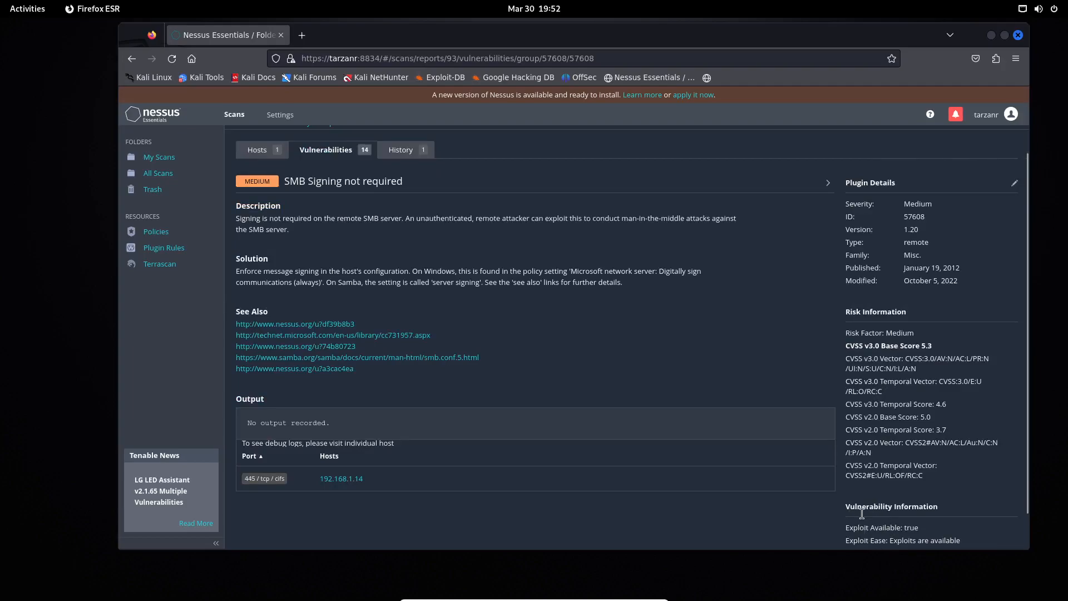
scroll("down", 3)
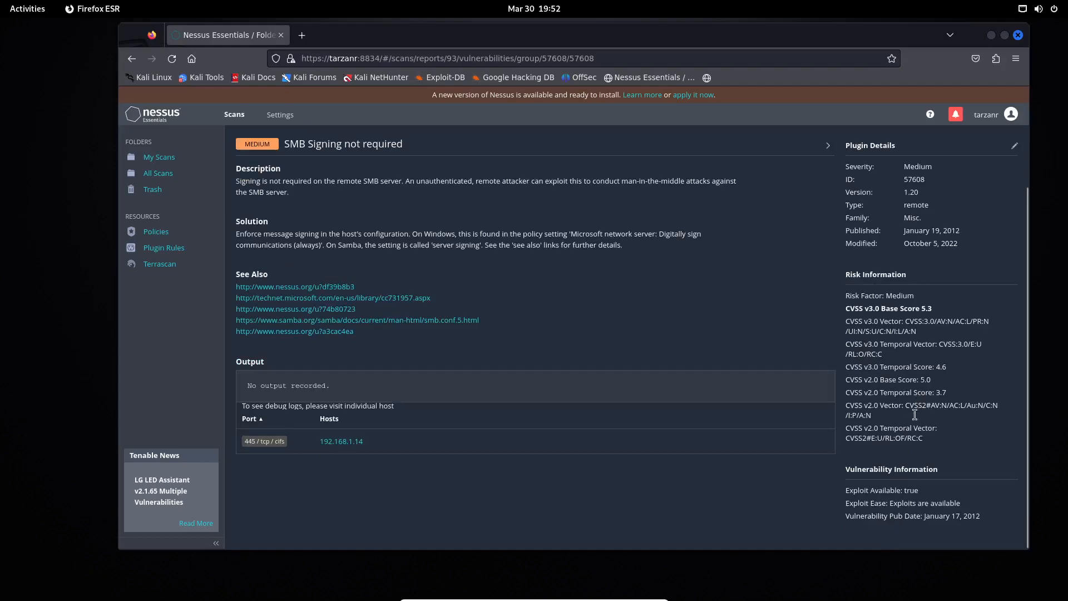
mouse_move(895, 503)
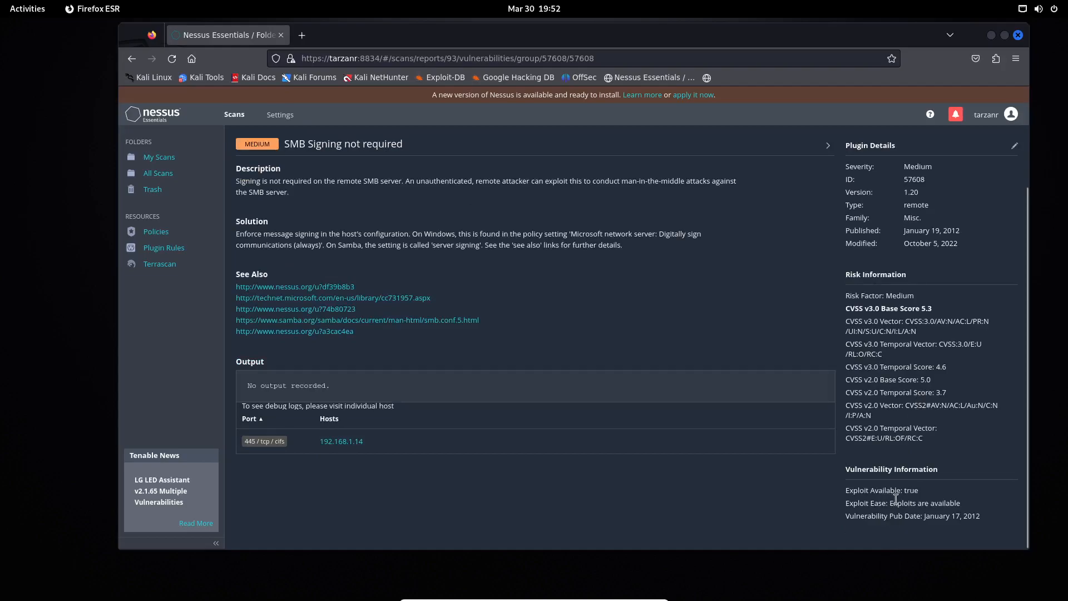
left_click_drag(891, 503, 961, 503)
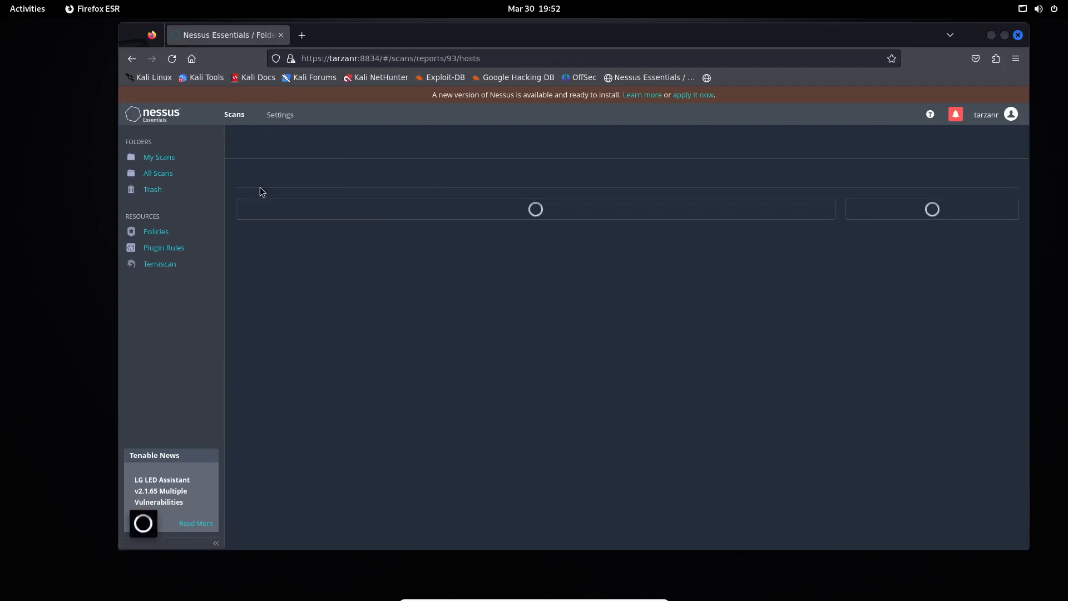
left_click(159, 157)
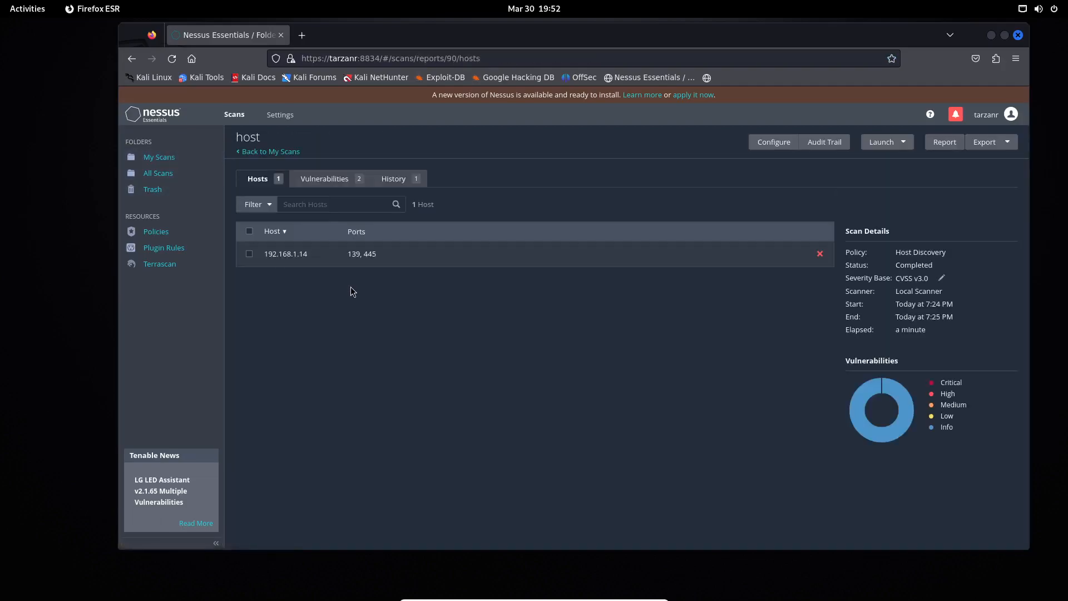
left_click(286, 253)
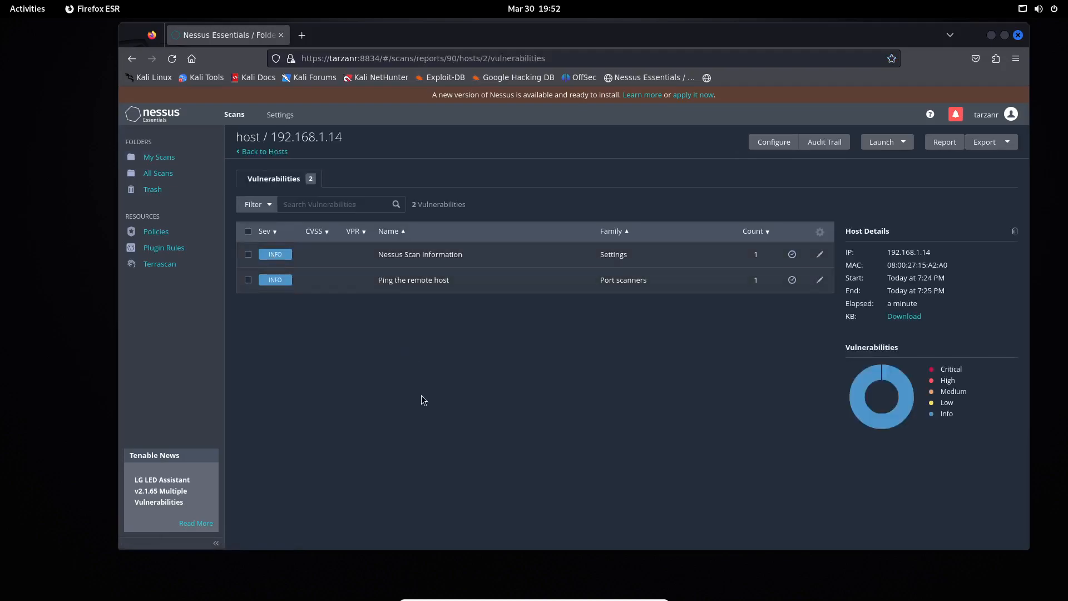
left_click(263, 152)
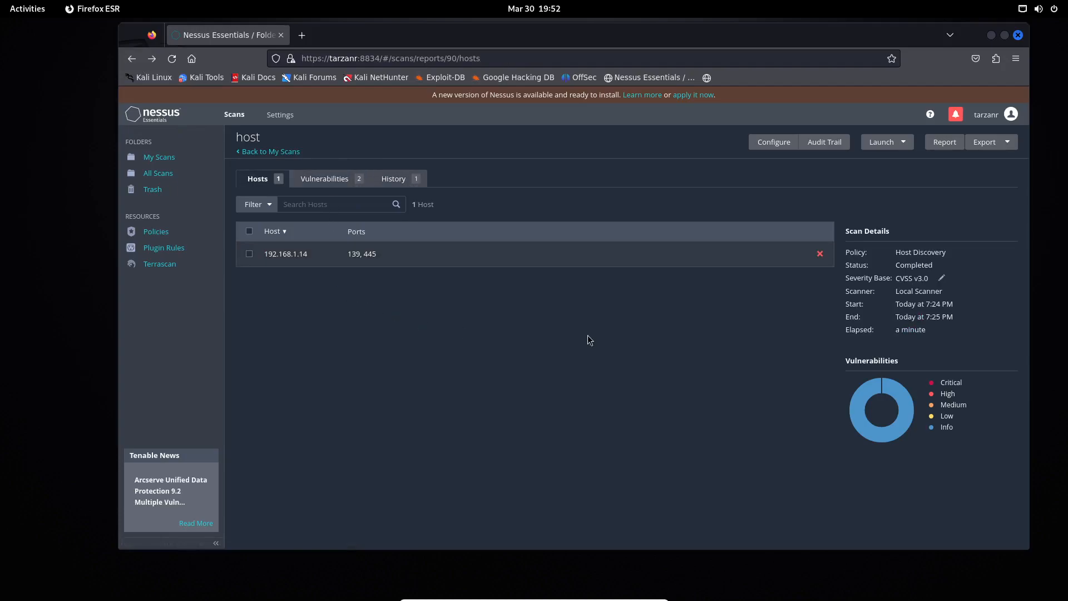
- View the red star os scan's vulnerabilities and the Samba Version finding reporting Samba 3.0.26a
left_click(324, 178)
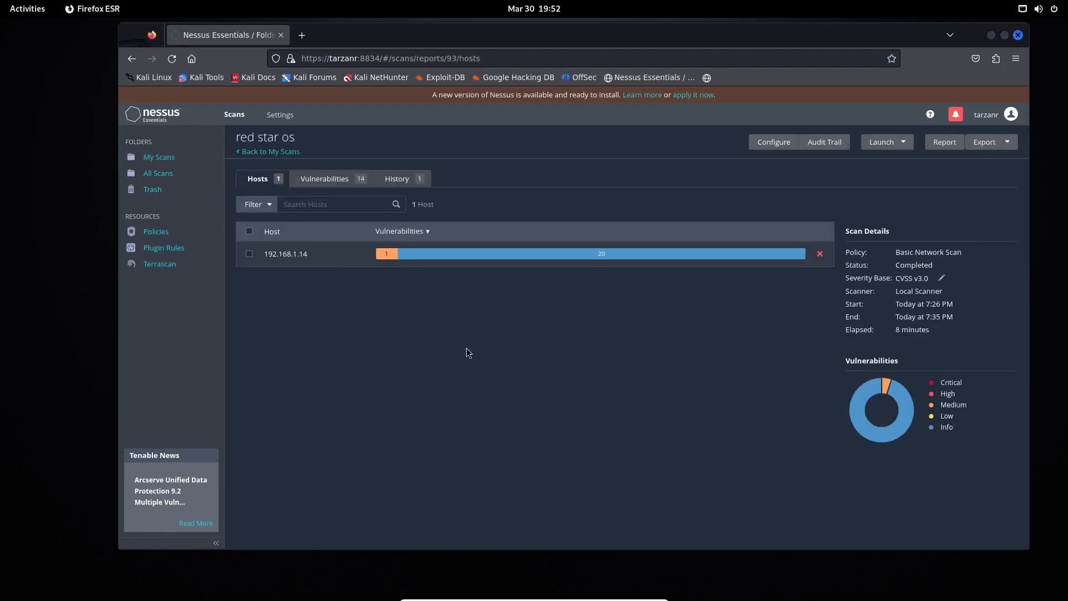
left_click(324, 178)
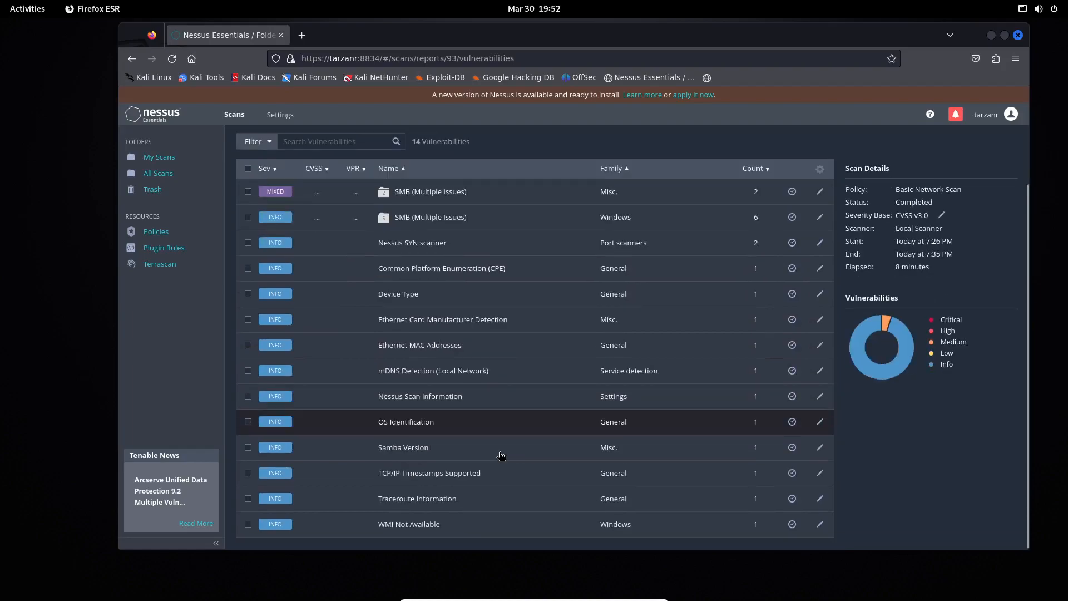
mouse_move(572, 448)
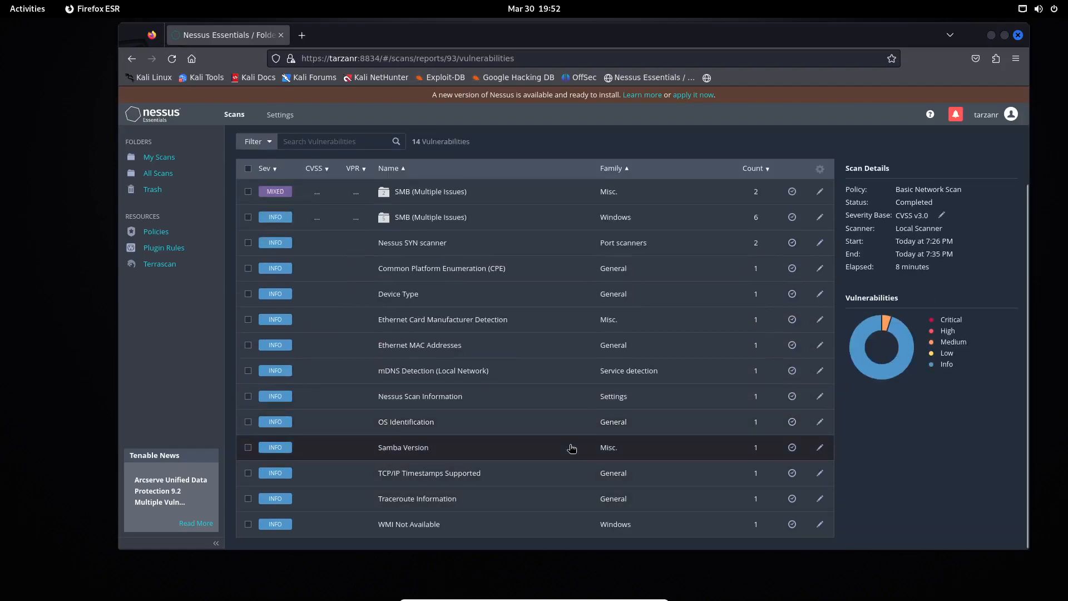
left_click(403, 448)
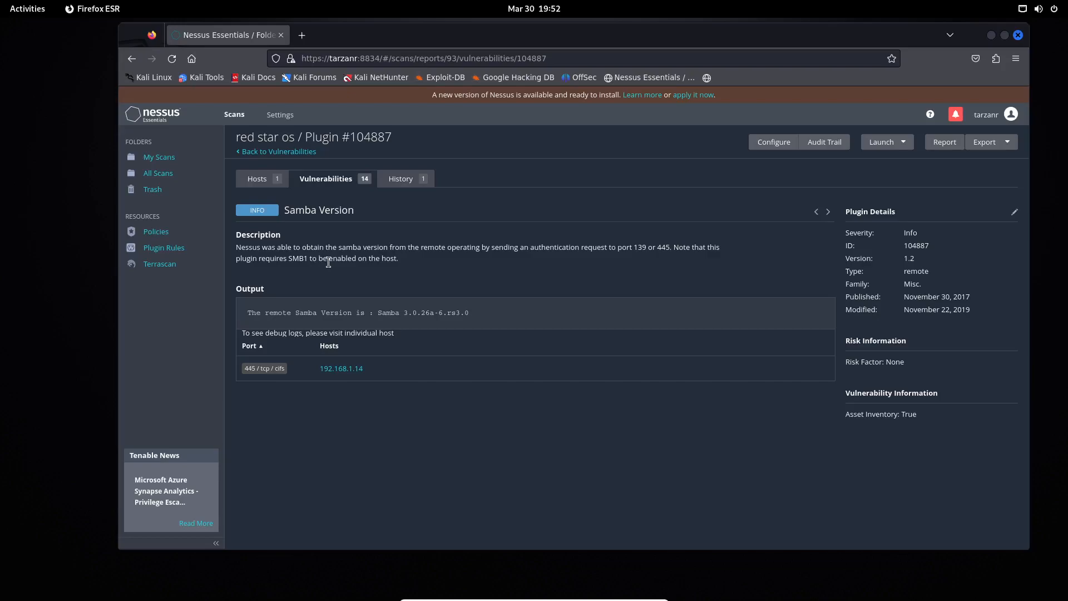
left_click_drag(291, 258, 356, 259)
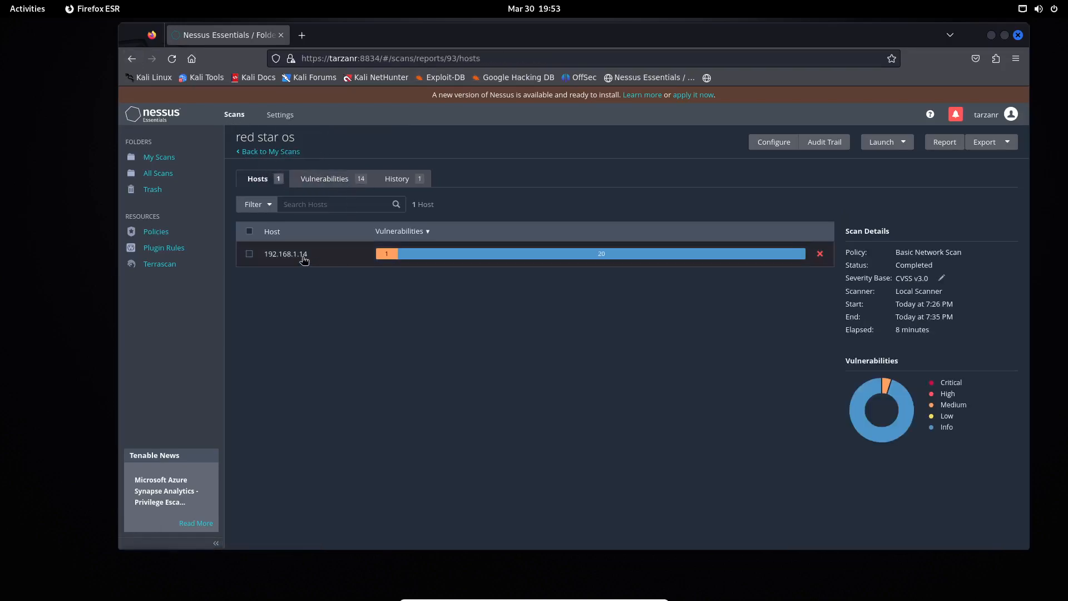
- View 192.168.1.14's Misc. SMB group and its SMB Signing not required finding
left_click(285, 254)
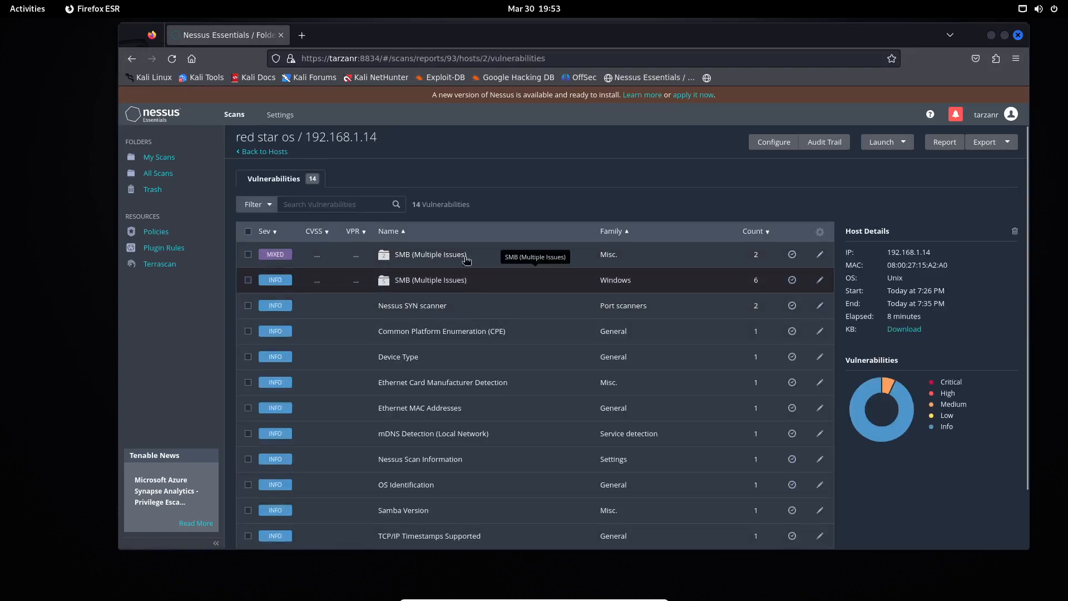
left_click(430, 254)
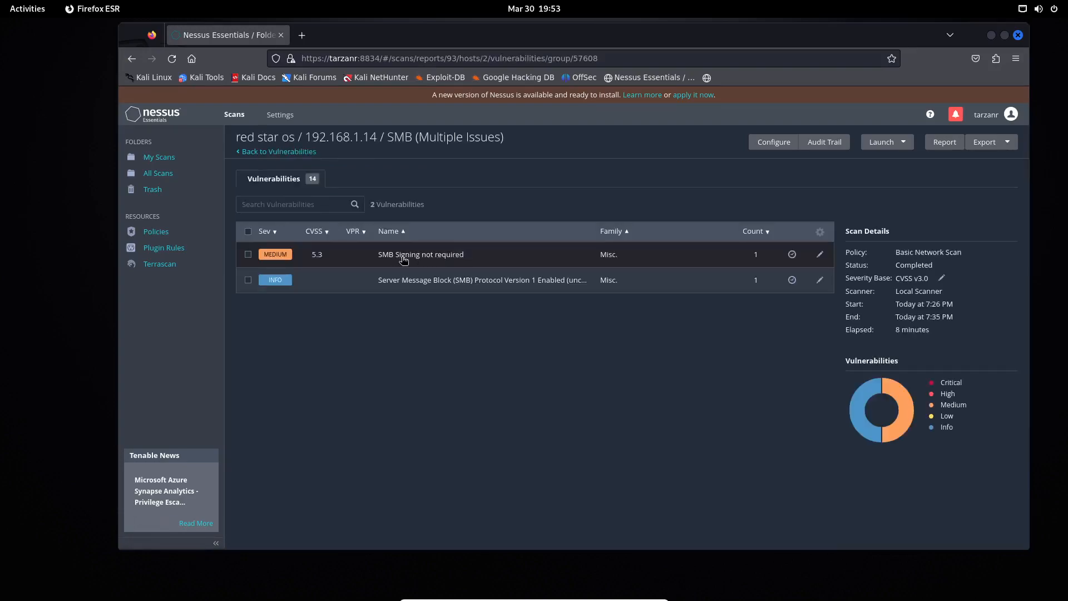
left_click(420, 254)
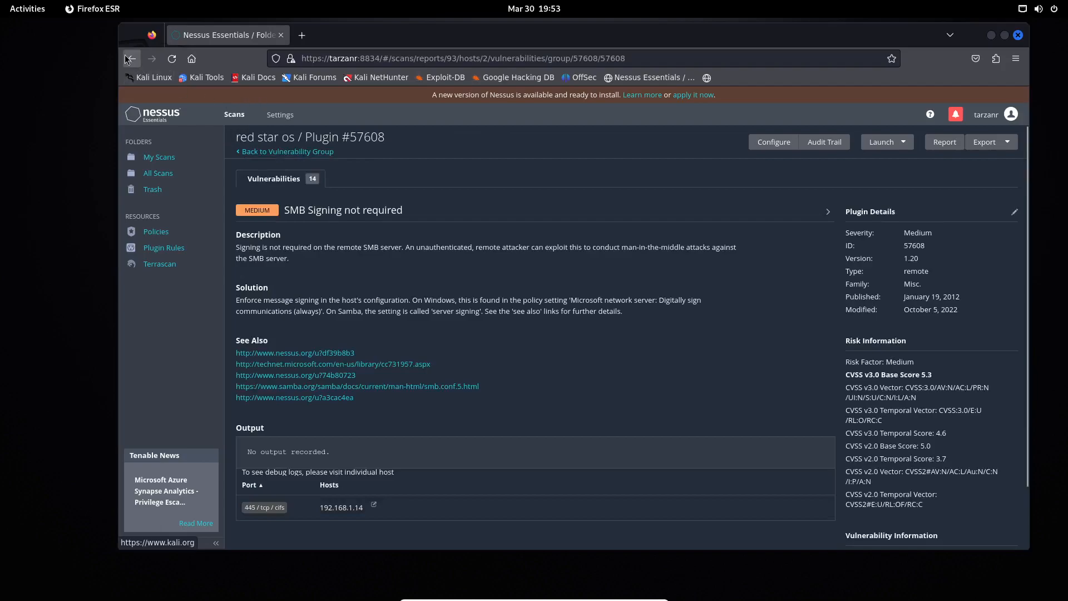
- Review the second SMB findings group, then return to the host's vulnerability list
left_click(131, 59)
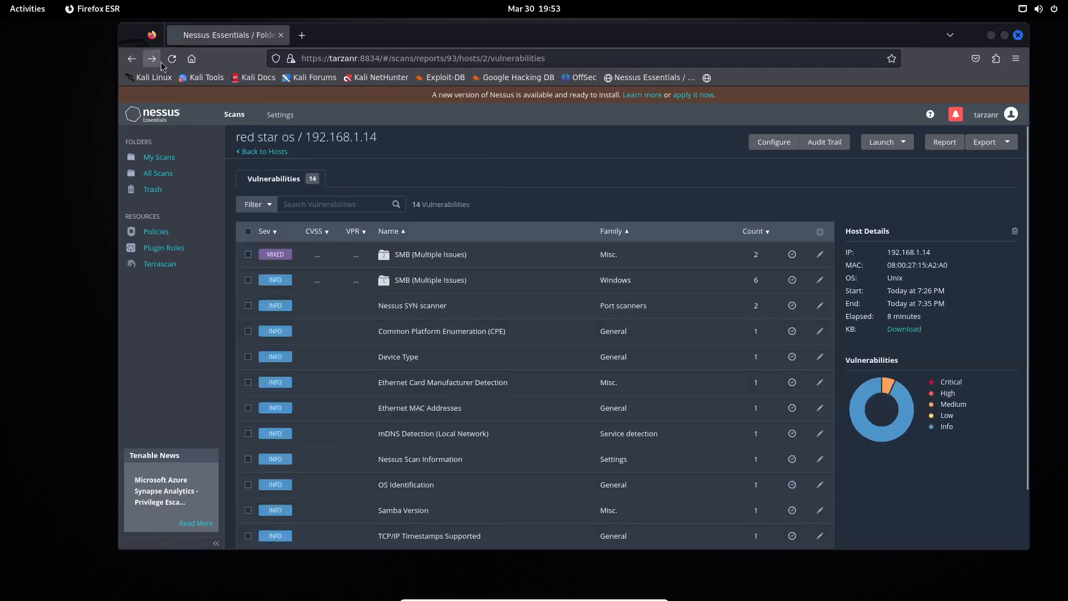
left_click(430, 254)
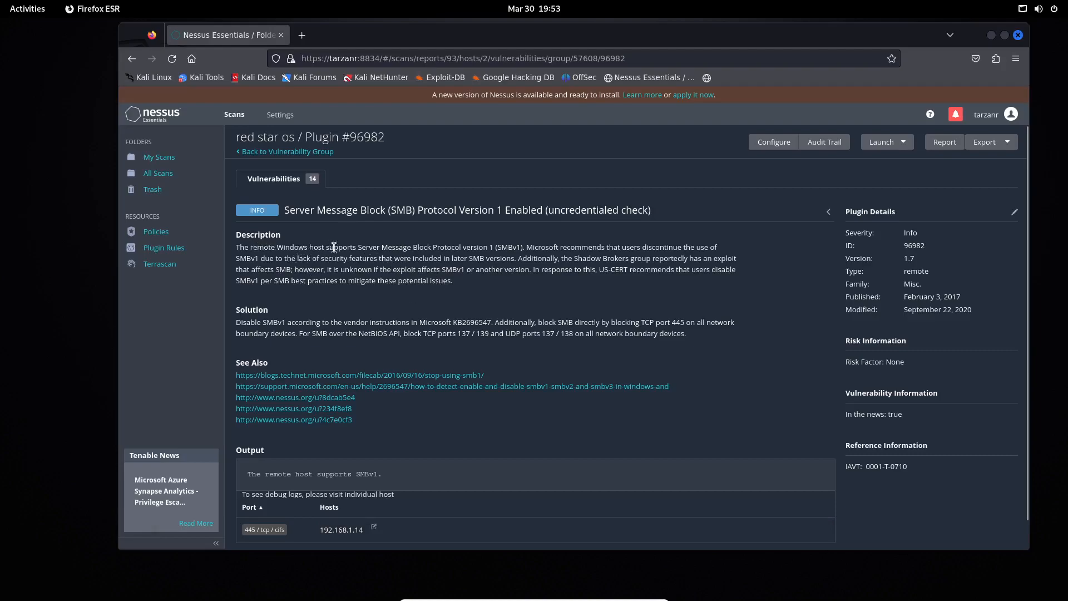
mouse_move(372, 312)
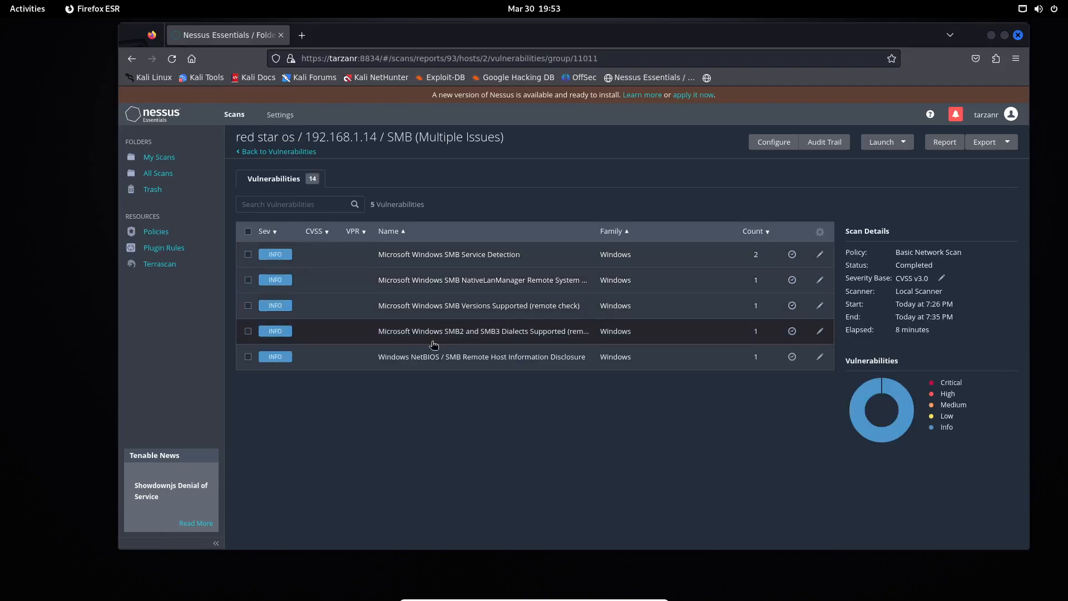
mouse_move(444, 361)
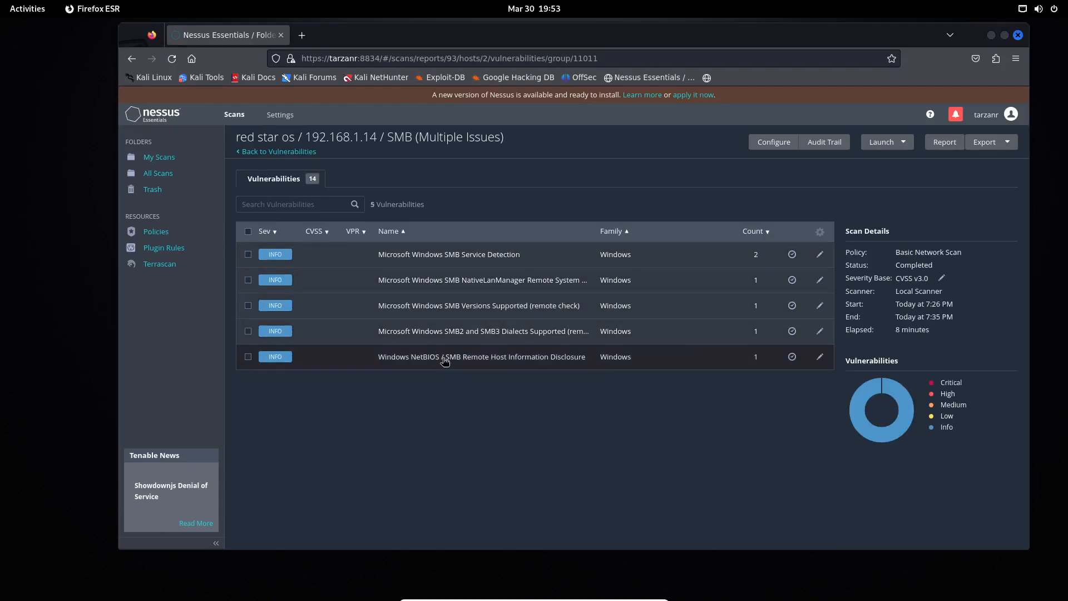
left_click(278, 151)
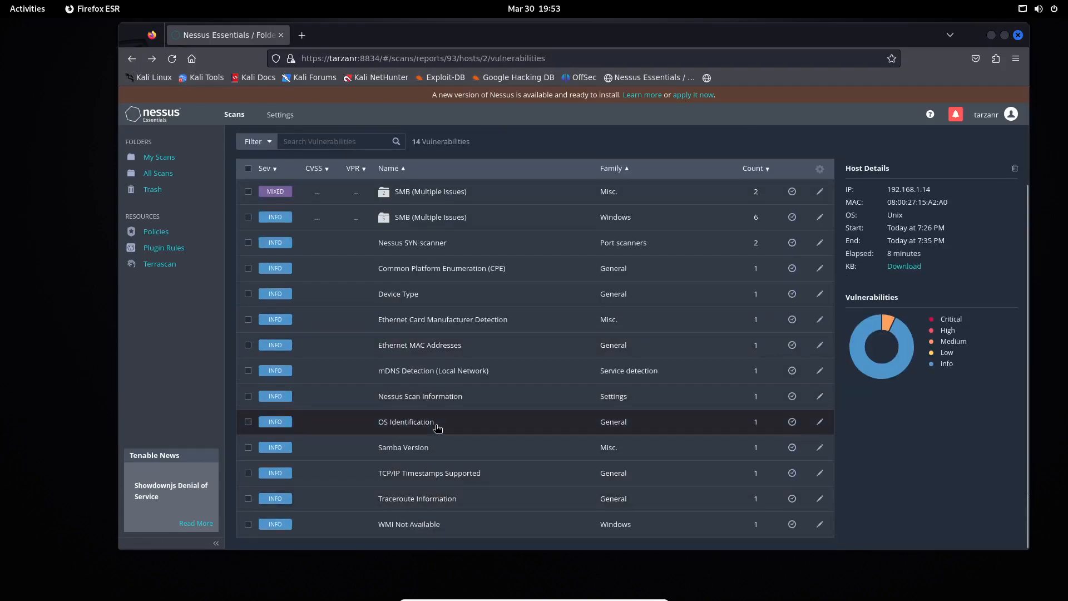
left_click(407, 422)
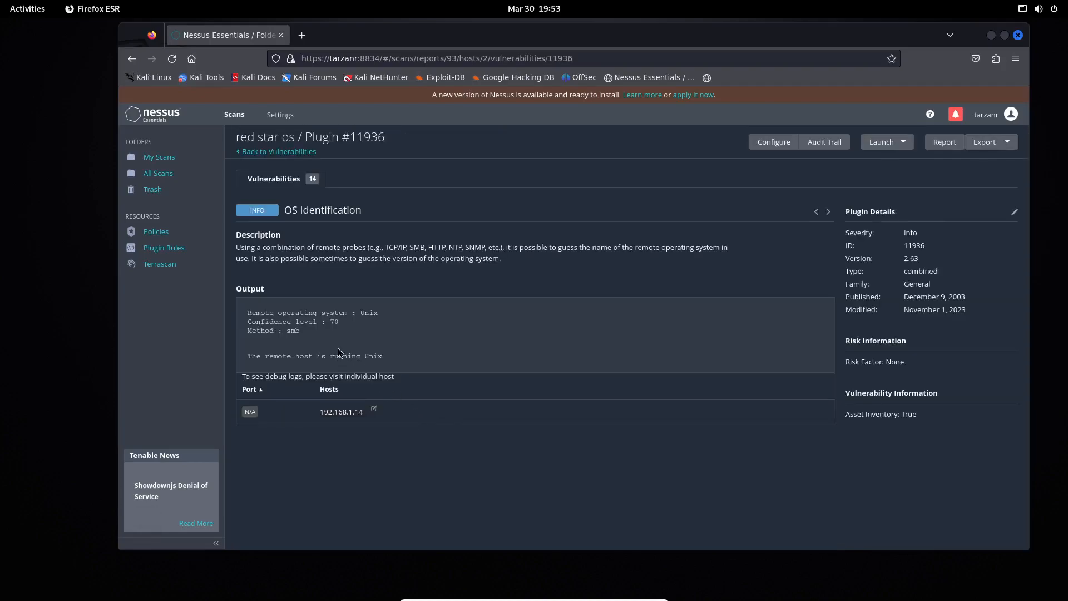
mouse_move(366, 316)
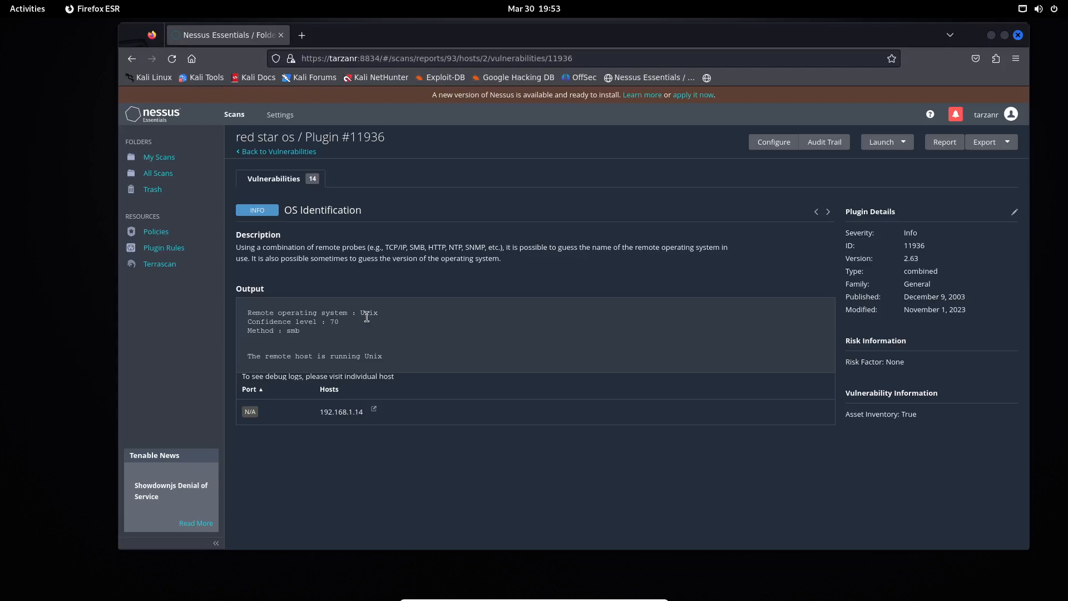
mouse_move(374, 240)
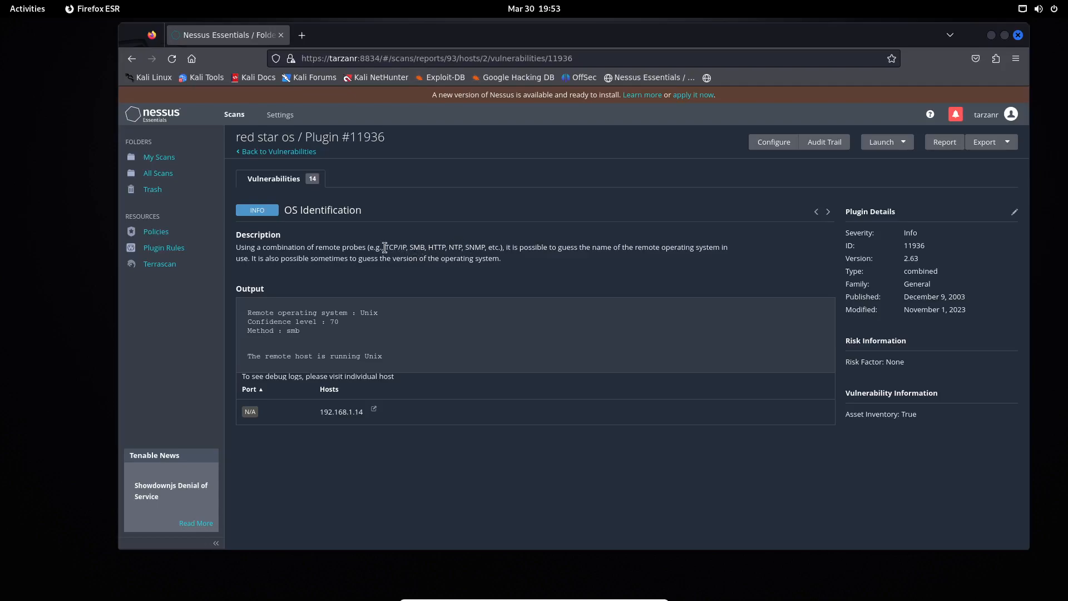
mouse_move(411, 248)
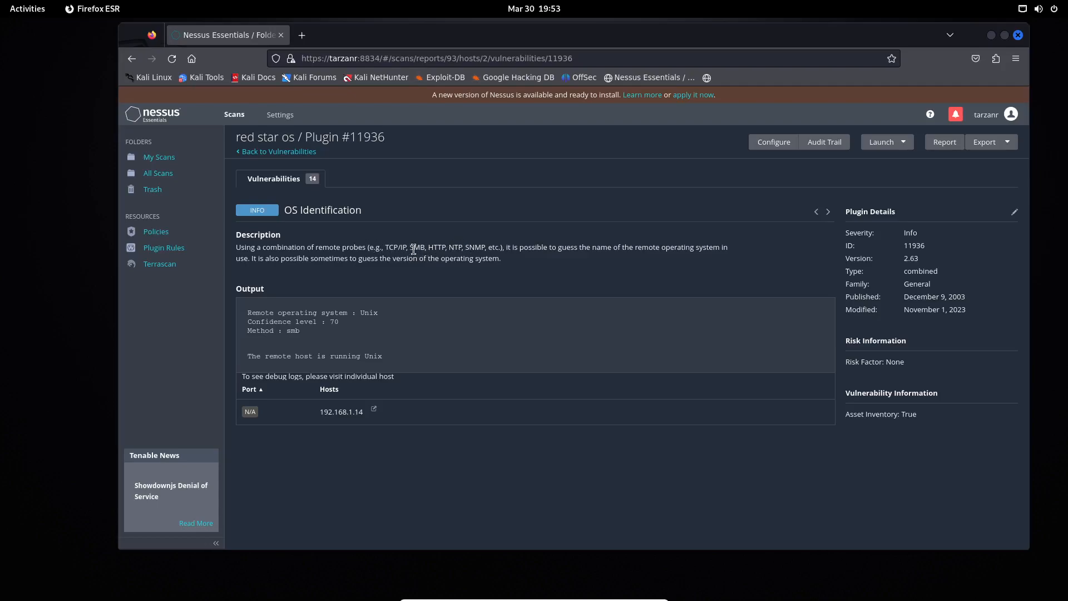
double_click(437, 247)
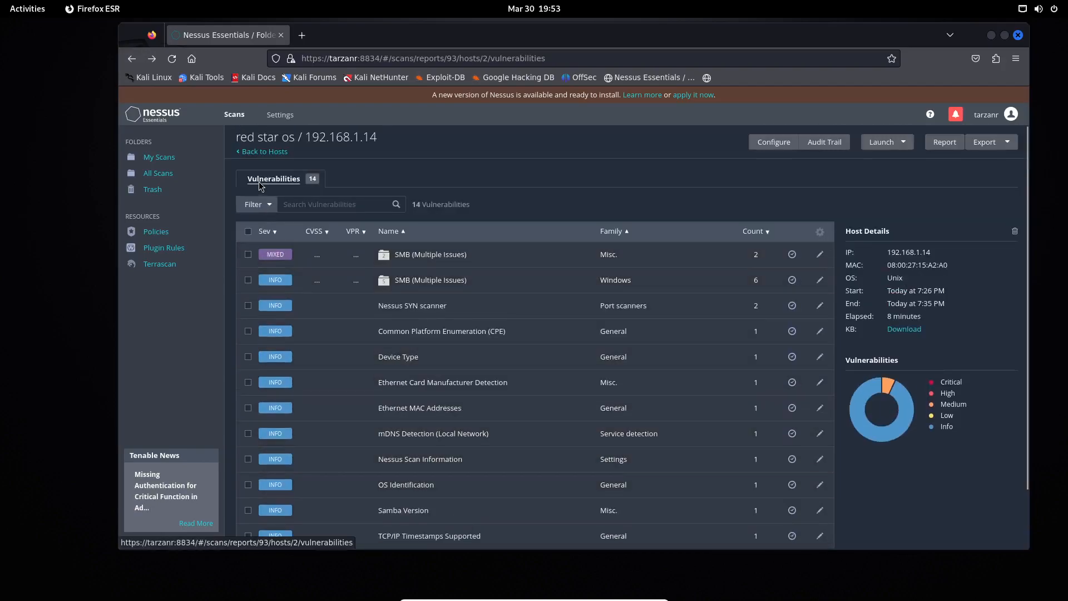
- From My Scans, reopen the red star os scan showing one medium finding on 192.168.1.14
left_click(159, 157)
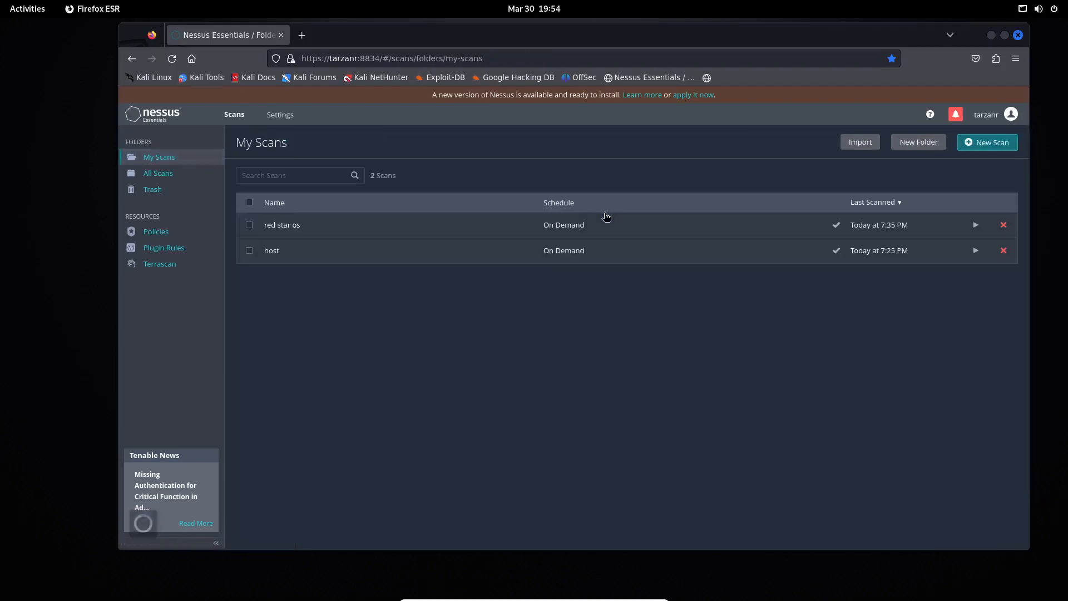
left_click(282, 225)
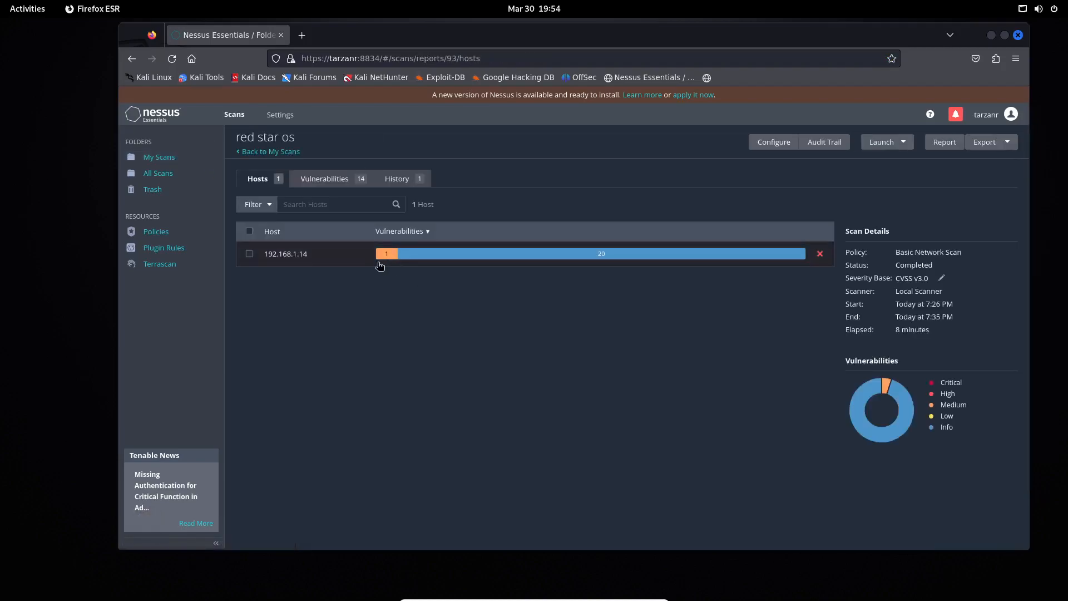
mouse_move(386, 253)
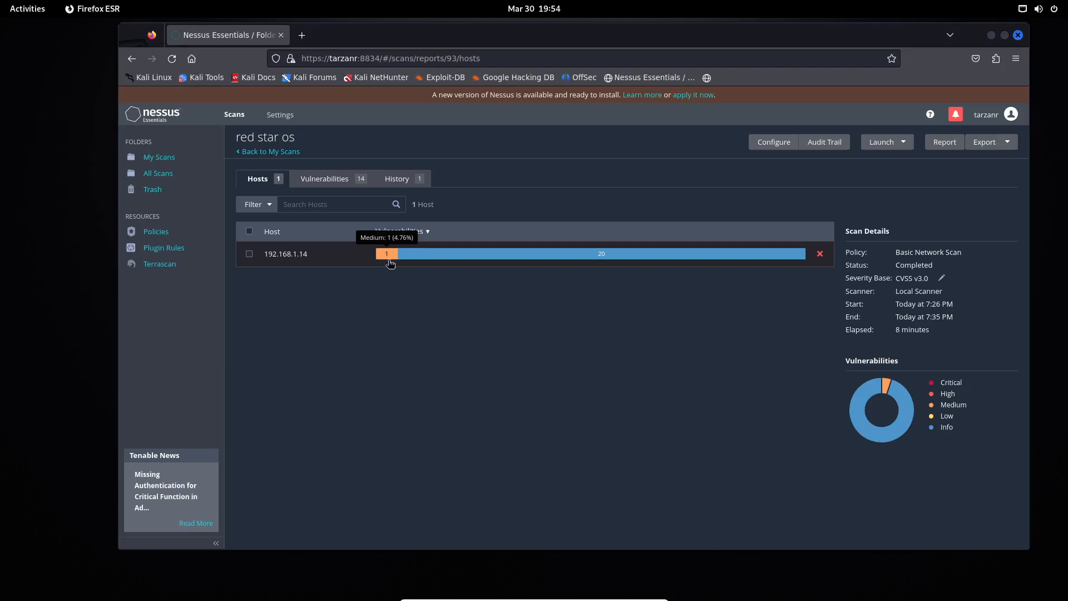
mouse_move(379, 344)
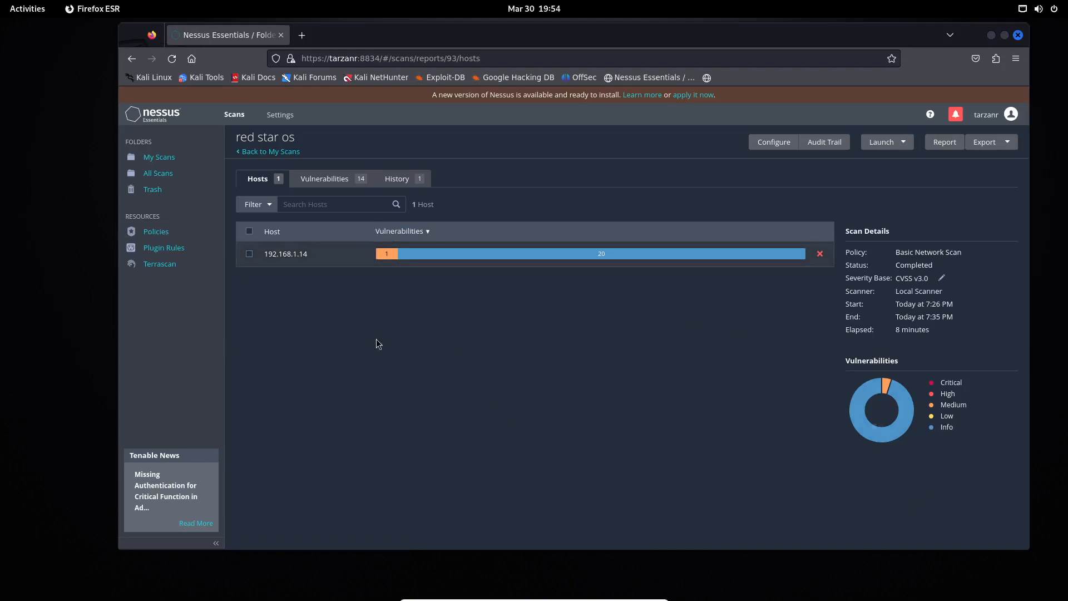